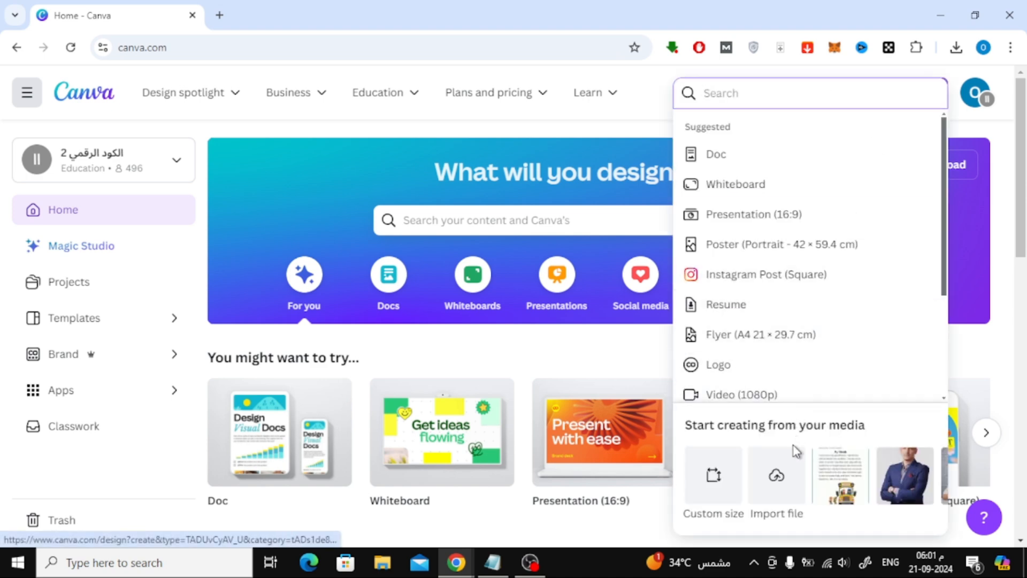
{"action": "mouse_move", "coordinate": [792, 466]}
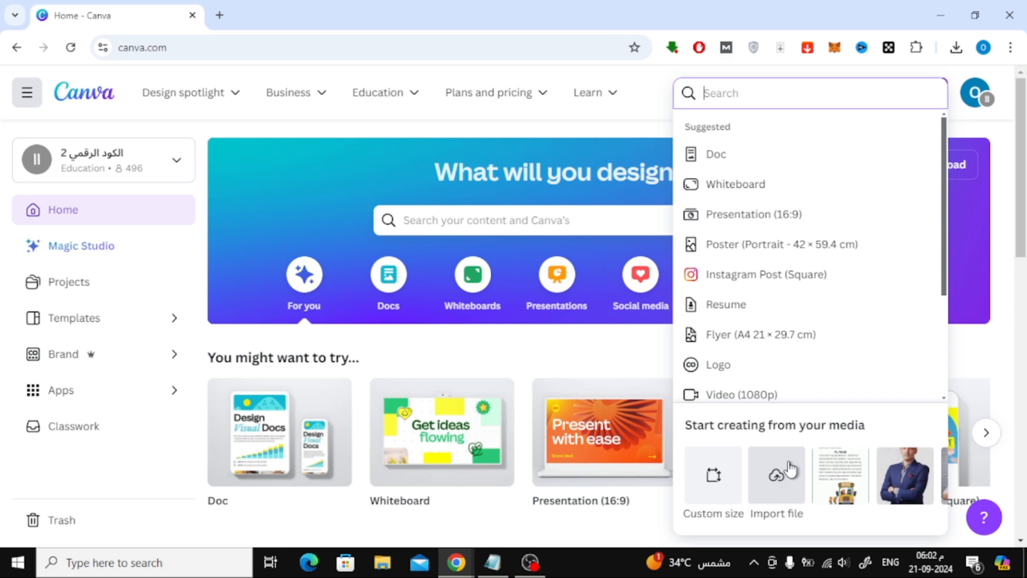
- Import the reading-comprehension-story-my-friends image from the Downloads folder
{"action": "left_click", "coordinate": [776, 475]}
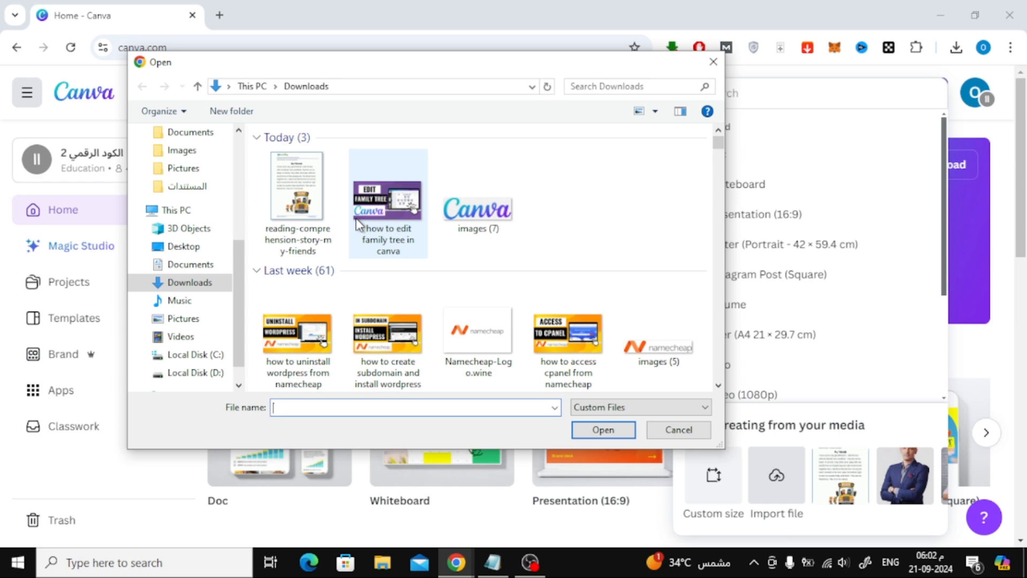
{"action": "left_click", "coordinate": [298, 185]}
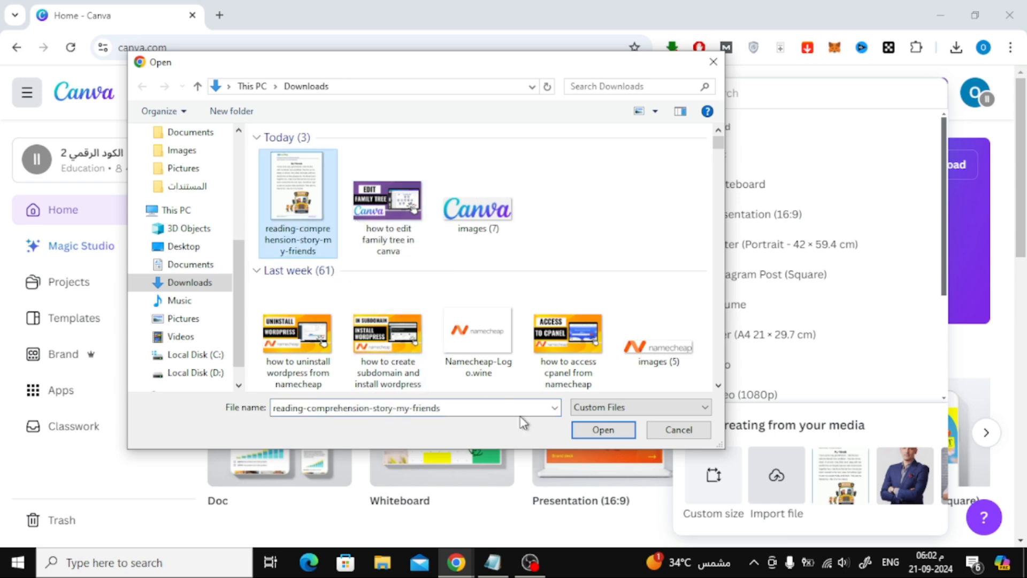
{"action": "left_click", "coordinate": [601, 431]}
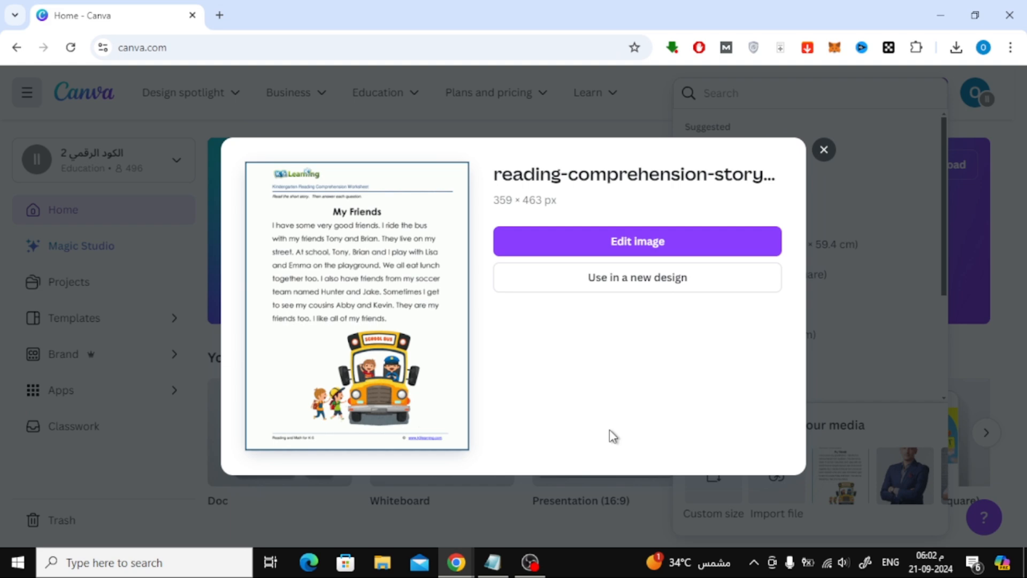
{"action": "mouse_move", "coordinate": [720, 293]}
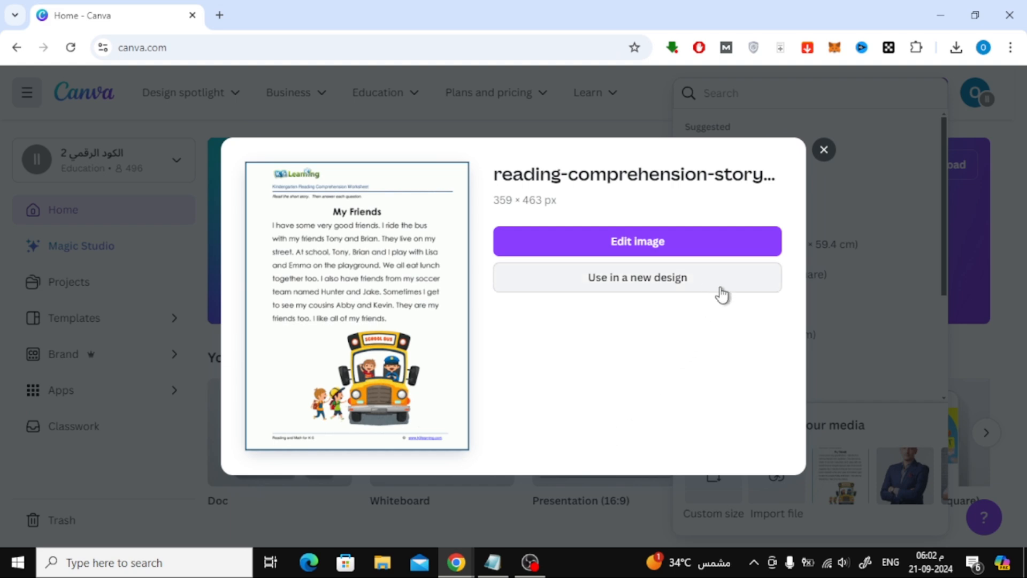
- Use the uploaded worksheet in a new custom-size 359 × 463 px design
{"action": "left_click", "coordinate": [635, 276]}
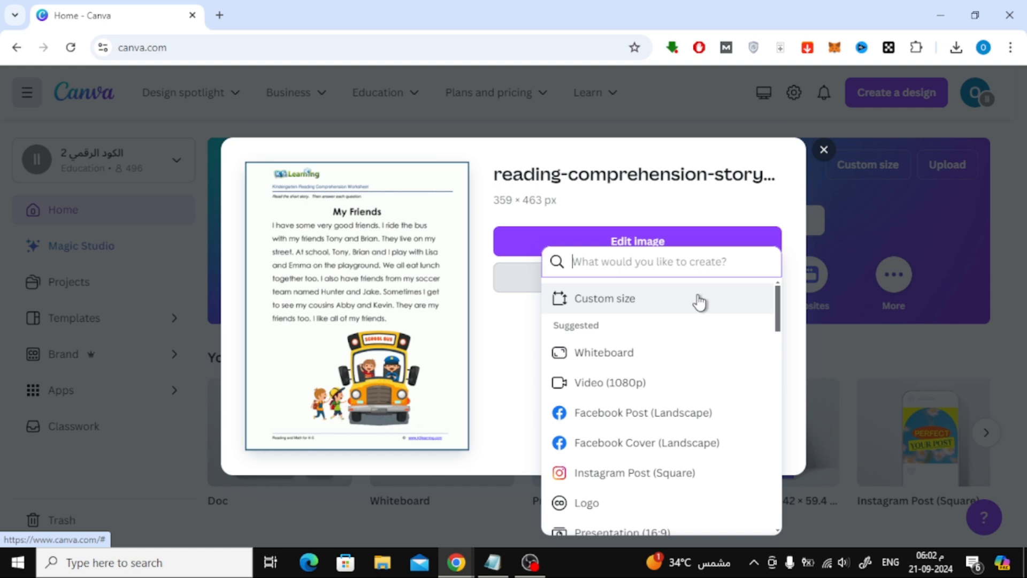
{"action": "mouse_move", "coordinate": [694, 305]}
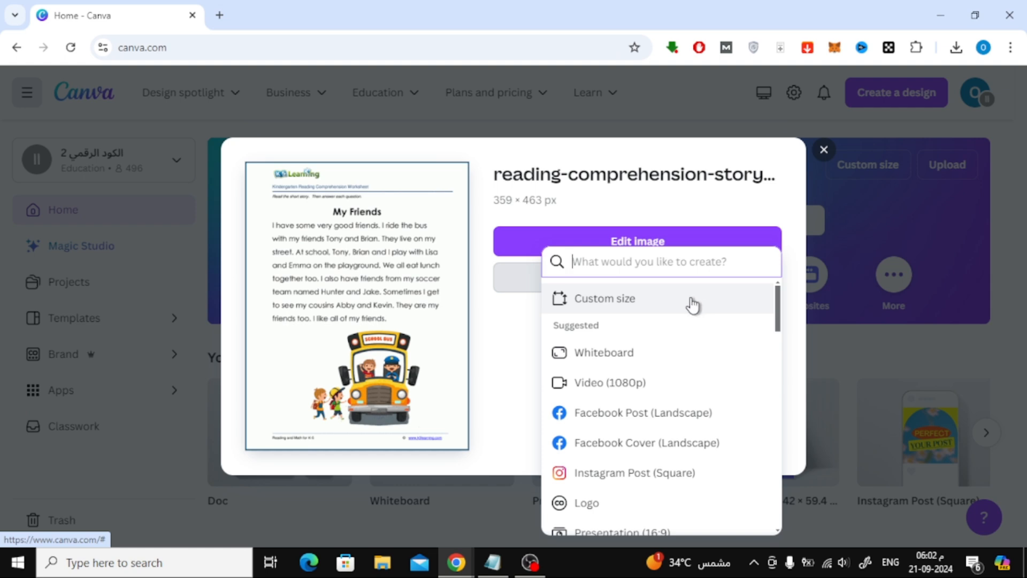
{"action": "left_click", "coordinate": [603, 299]}
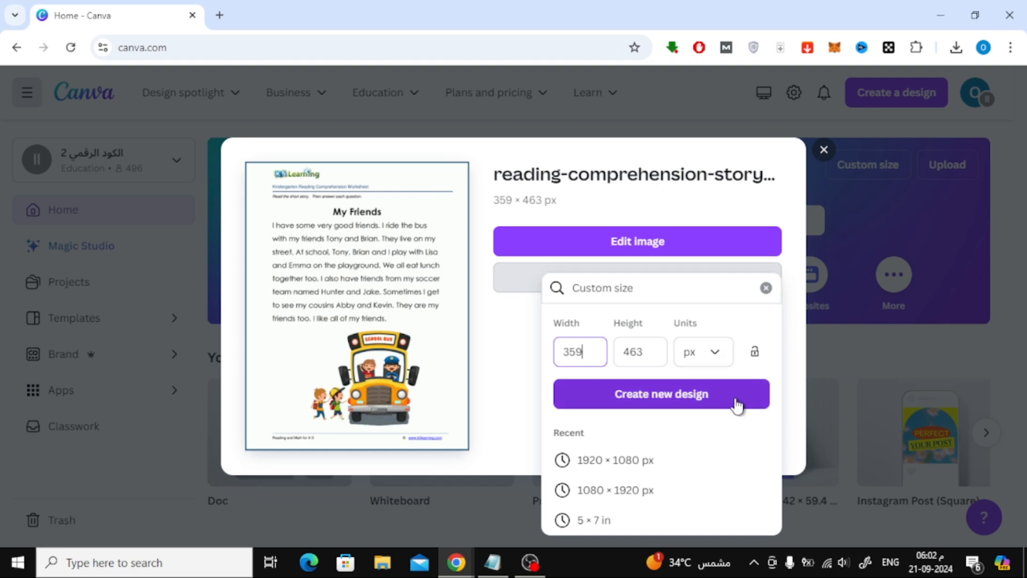
{"action": "left_click", "coordinate": [662, 394]}
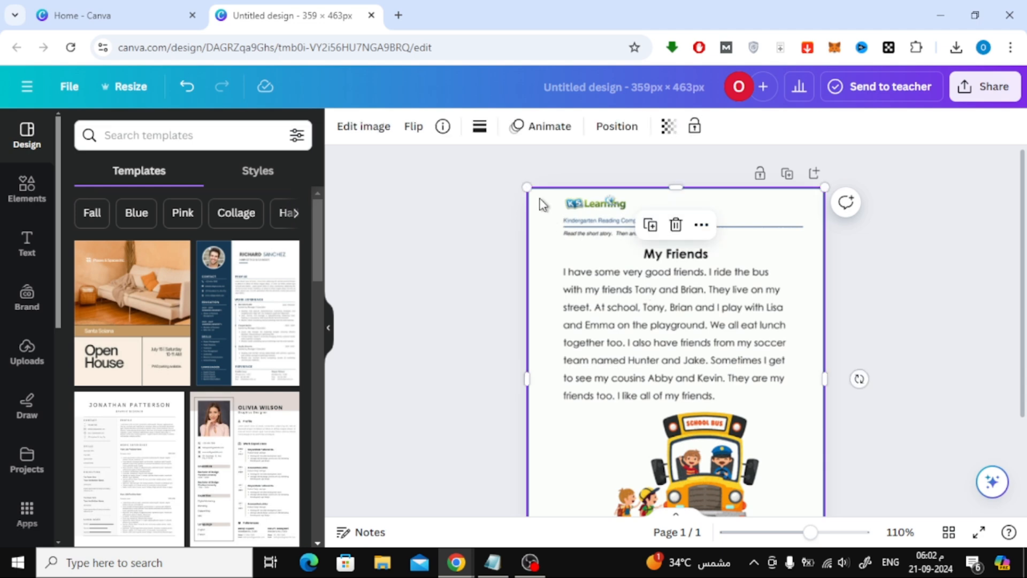
- Reposition the worksheet image and crop off the logo and header above the My Friends title
{"action": "left_click_drag", "start_coordinate": [528, 187], "coordinate": [549, 217]}
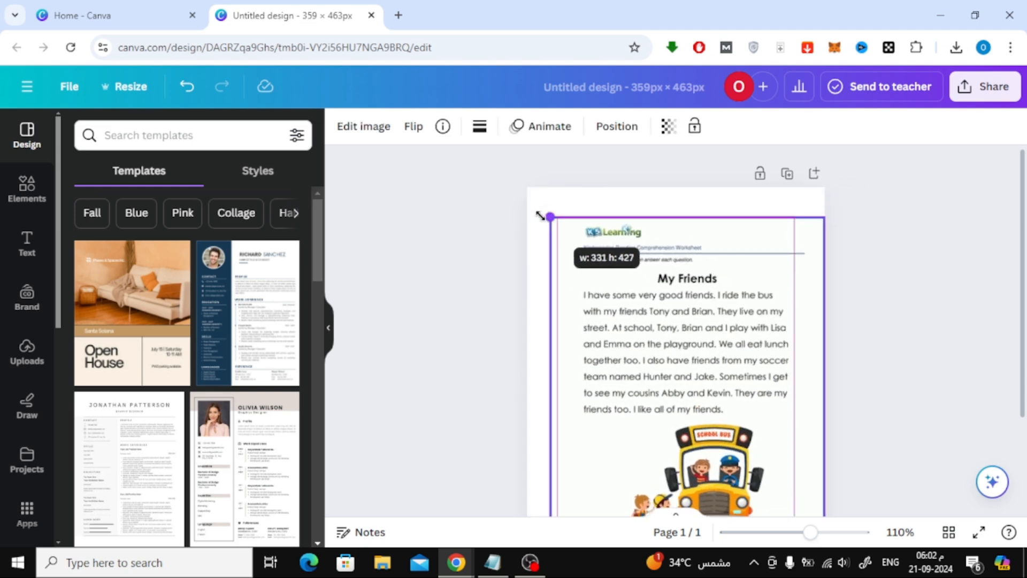
{"action": "left_click_drag", "start_coordinate": [548, 216], "coordinate": [586, 261]}
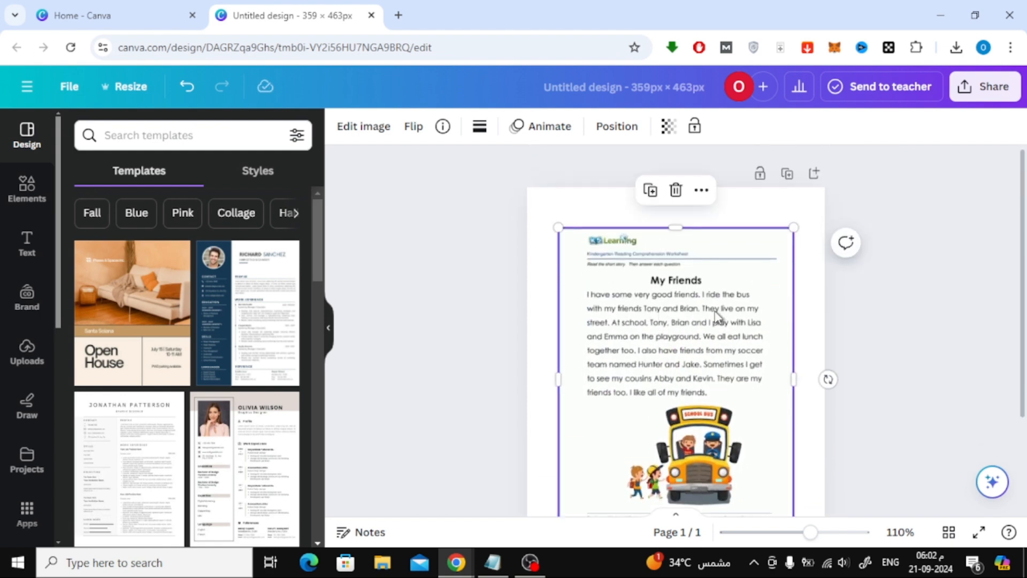
{"action": "scroll", "scroll_direction": "down", "scroll_amount": 3}
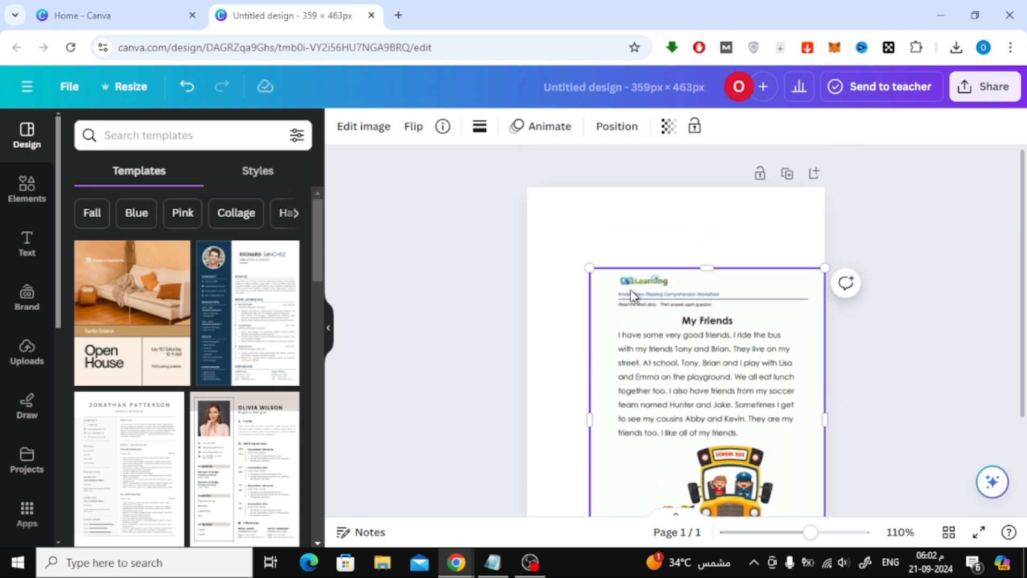
{"action": "left_click_drag", "start_coordinate": [588, 268], "coordinate": [531, 193]}
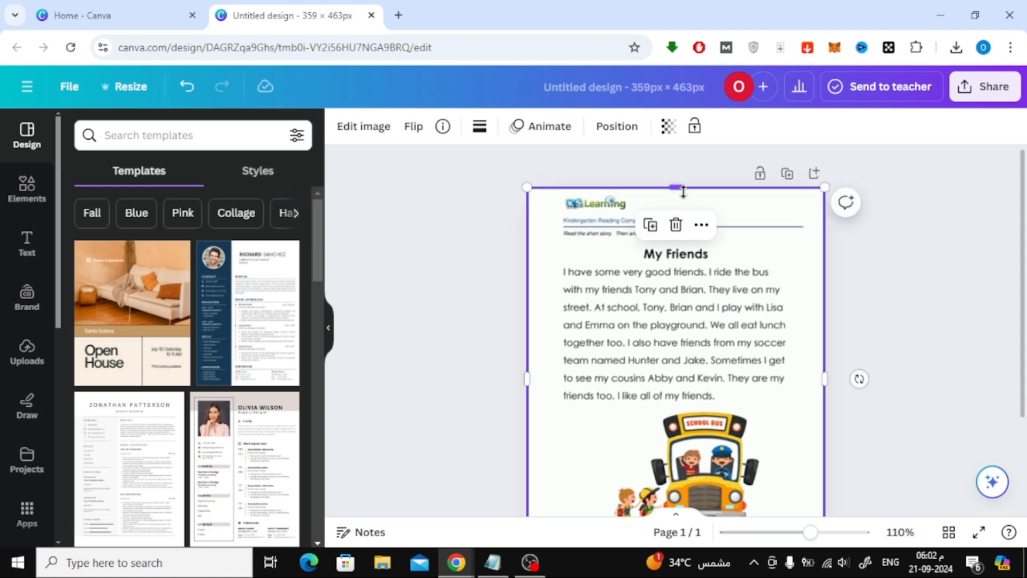
{"action": "left_click_drag", "start_coordinate": [682, 187], "coordinate": [682, 239]}
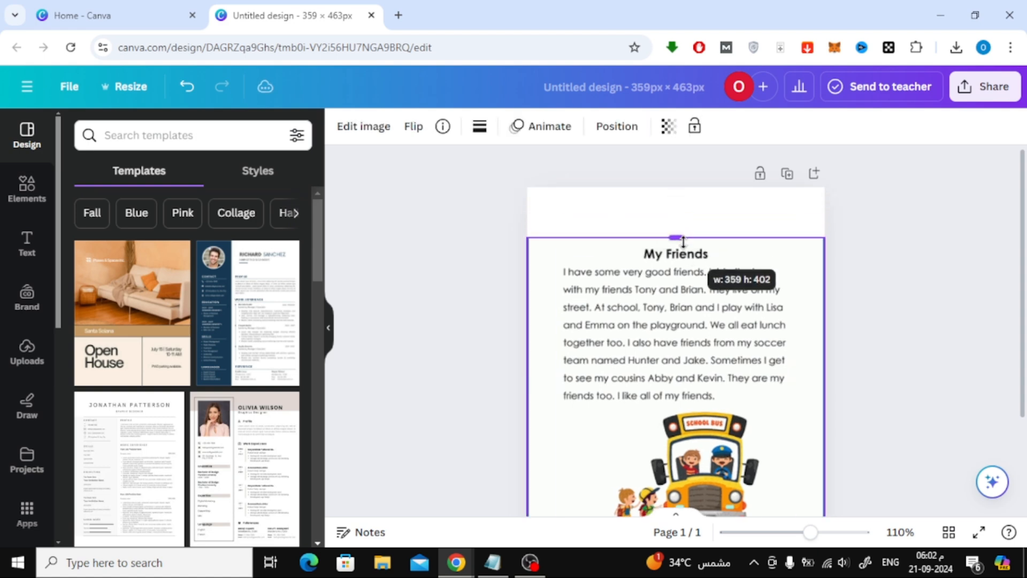
{"action": "left_click_drag", "start_coordinate": [676, 237], "coordinate": [676, 215]}
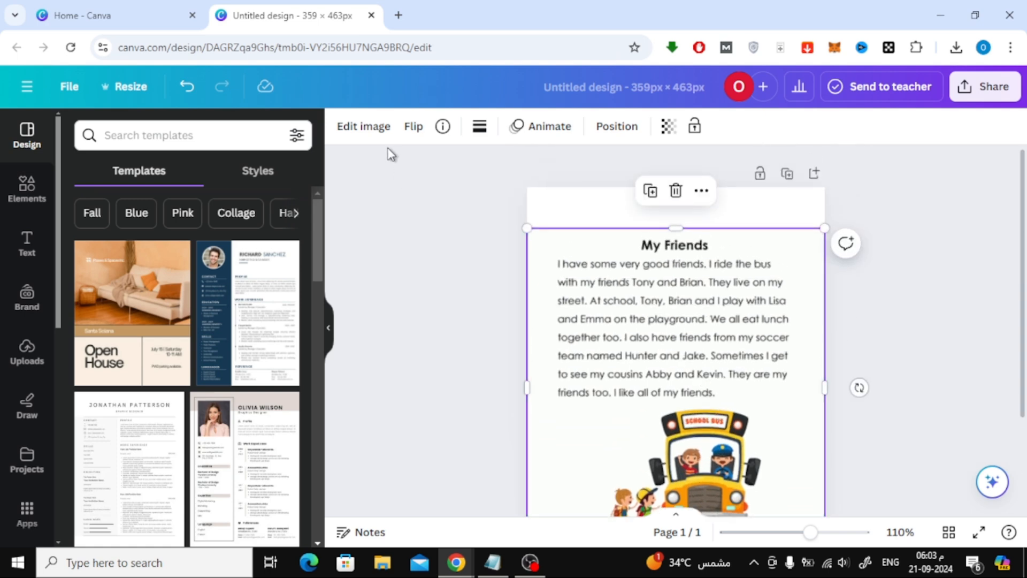
{"action": "mouse_move", "coordinate": [363, 126]}
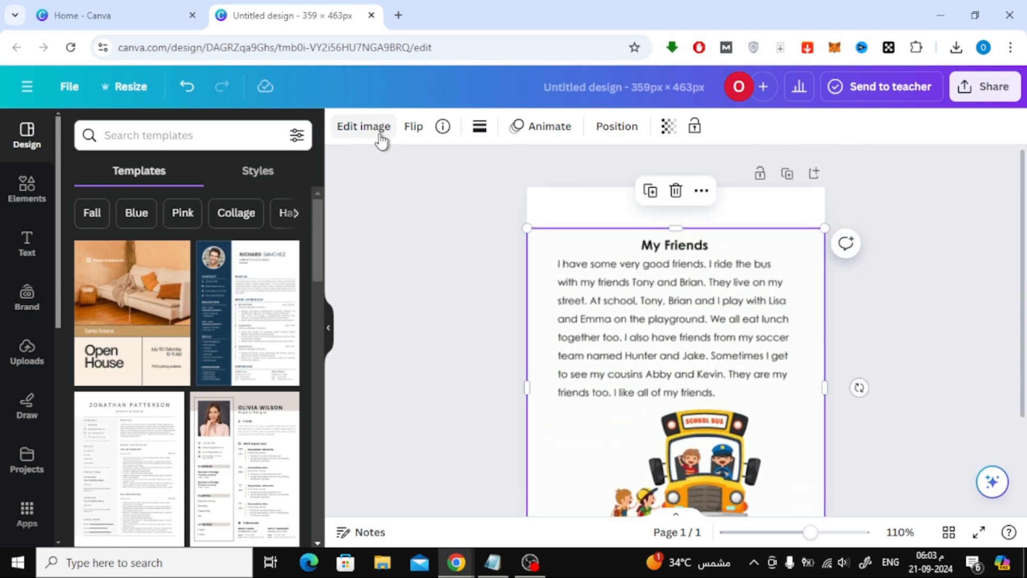
- Grab the My Friends title and story paragraph from the image as editable text
{"action": "left_click", "coordinate": [363, 126]}
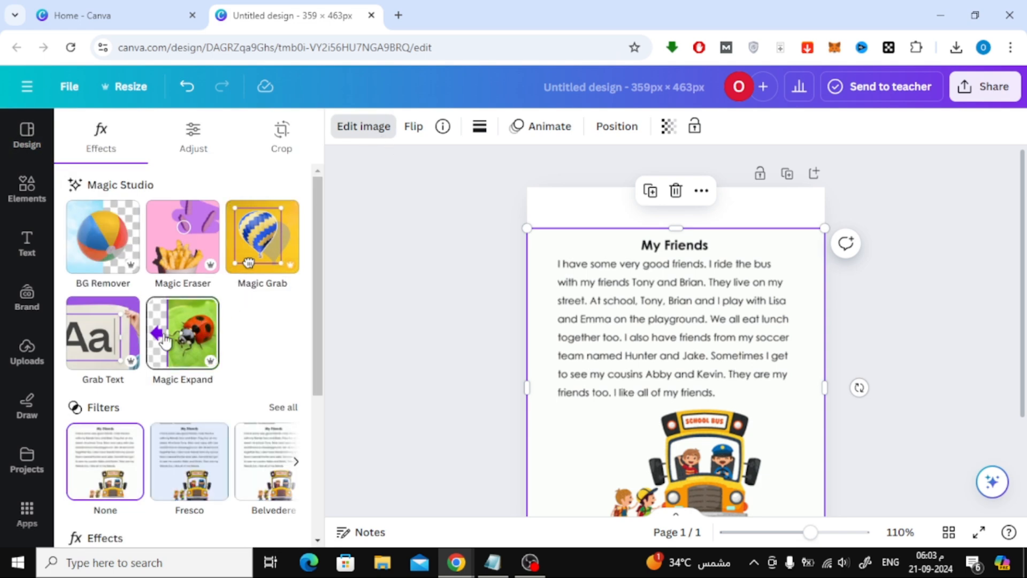
{"action": "left_click", "coordinate": [103, 334]}
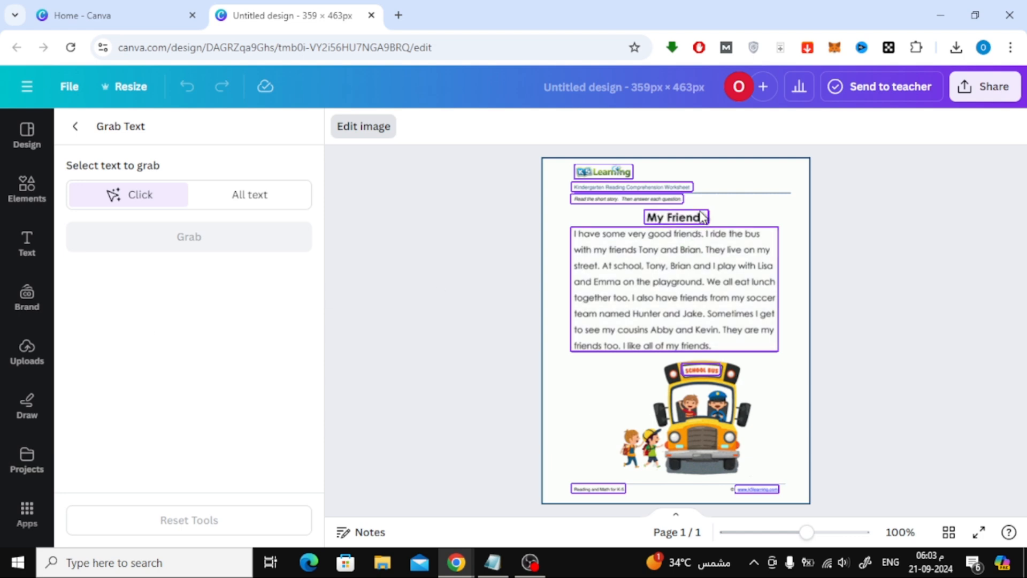
{"action": "left_click", "coordinate": [673, 287]}
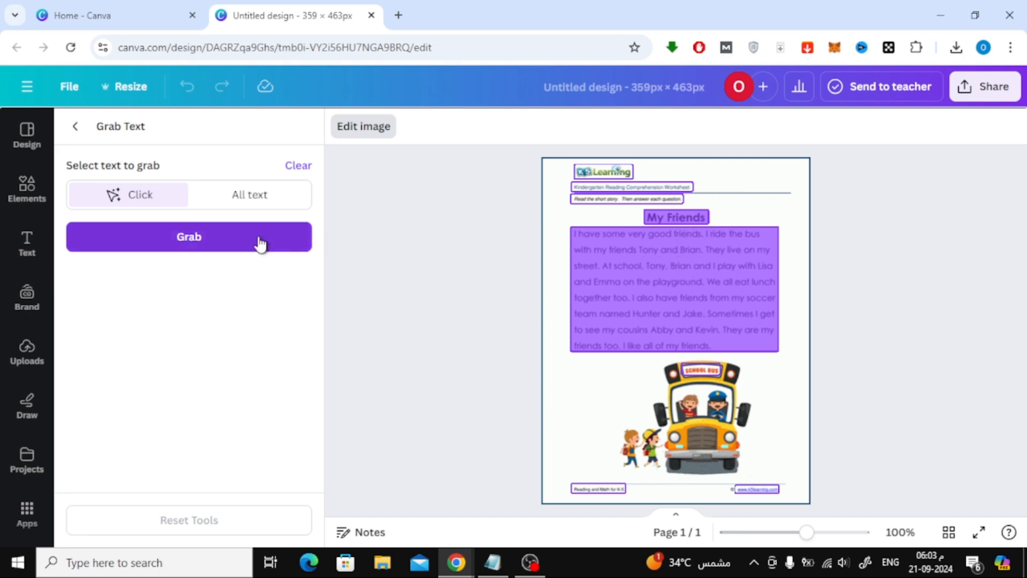
{"action": "left_click", "coordinate": [188, 237]}
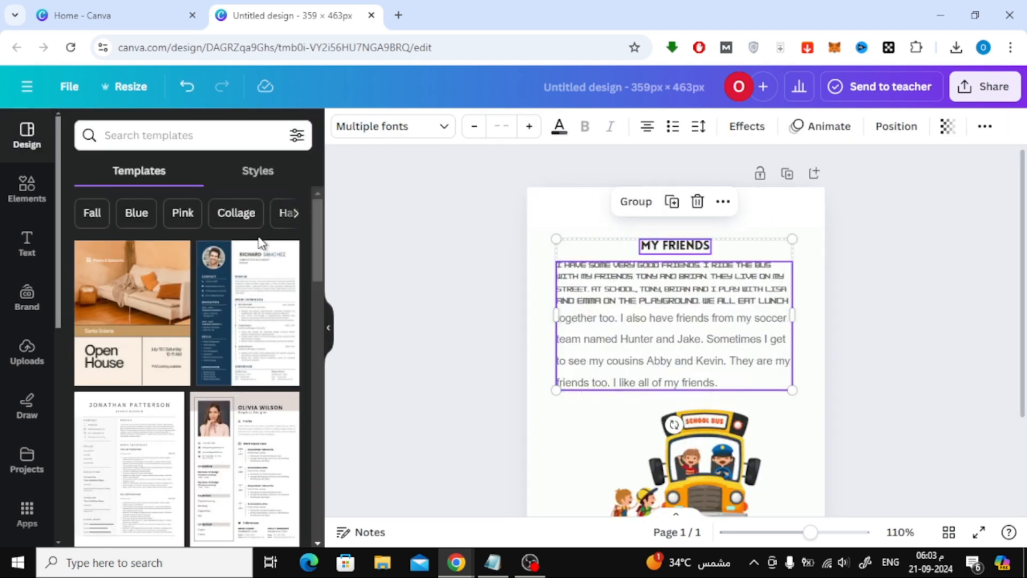
{"action": "mouse_move", "coordinate": [589, 224]}
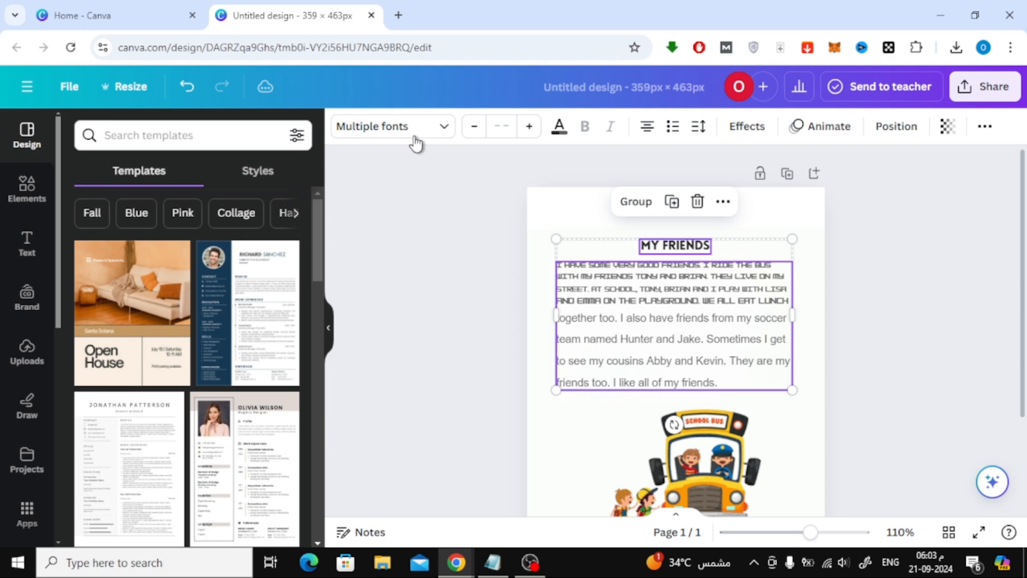
- Apply Times New Roman to the grabbed title and story text
{"action": "left_click", "coordinate": [392, 126]}
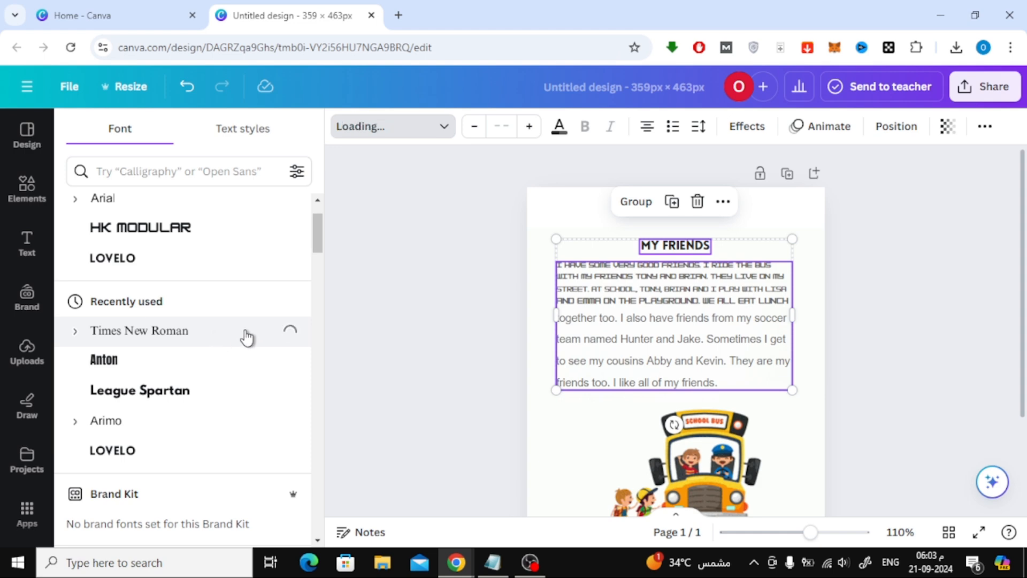
{"action": "left_click", "coordinate": [139, 331]}
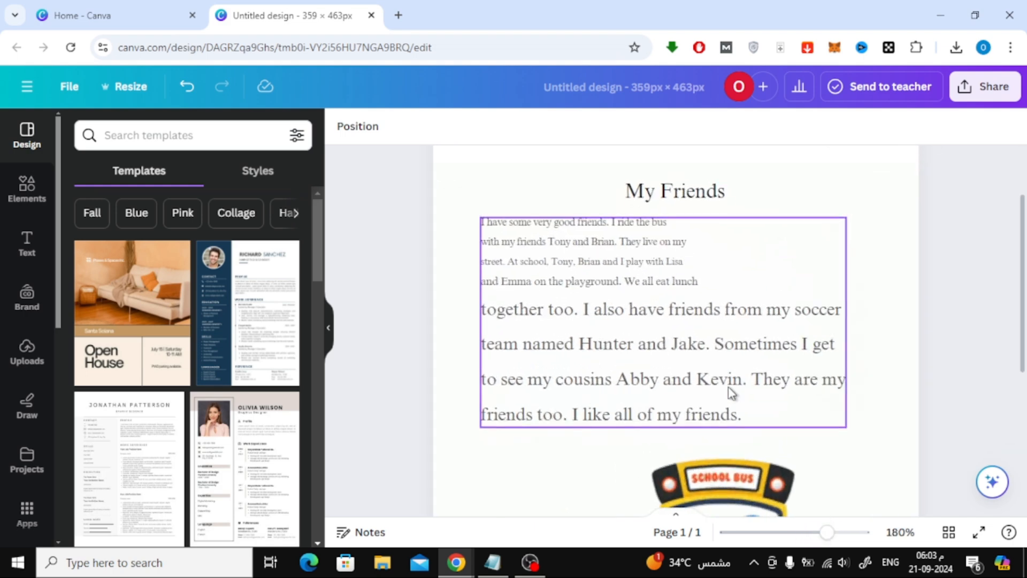
{"action": "left_click", "coordinate": [673, 190]}
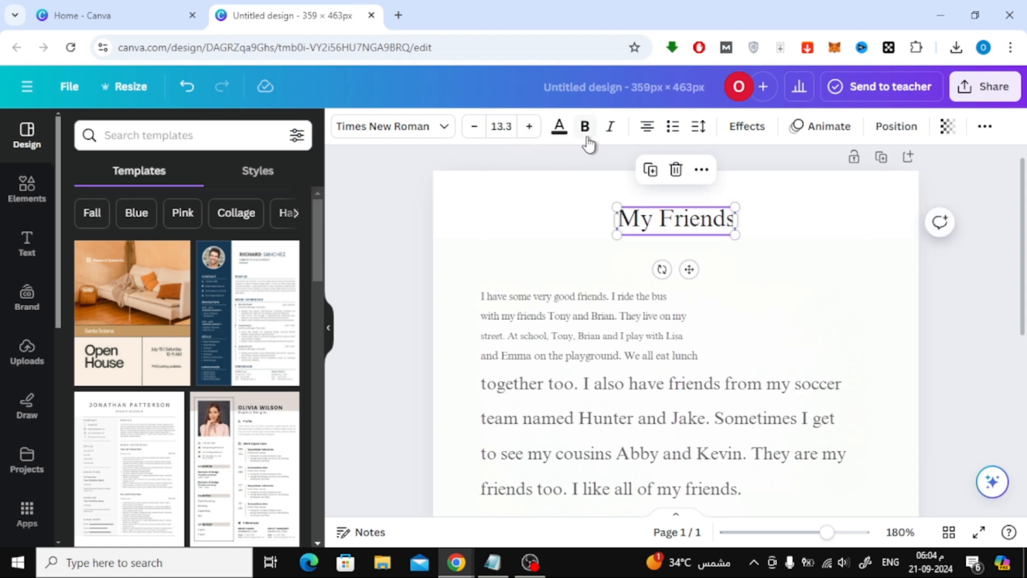
- Bold the My Friends title and reduce the story paragraph to font size 11
{"action": "left_click", "coordinate": [568, 321]}
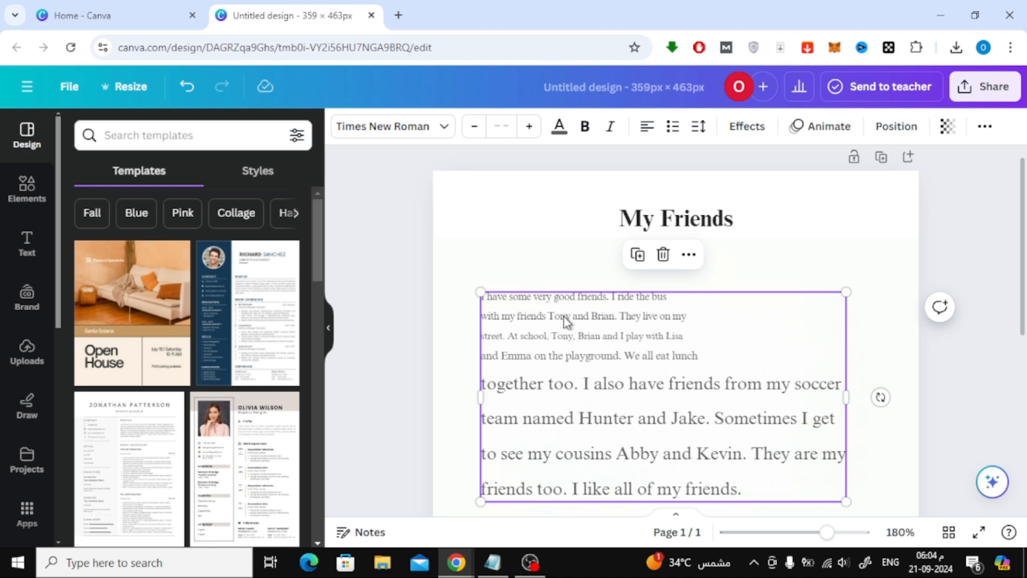
{"action": "left_click", "coordinate": [473, 126]}
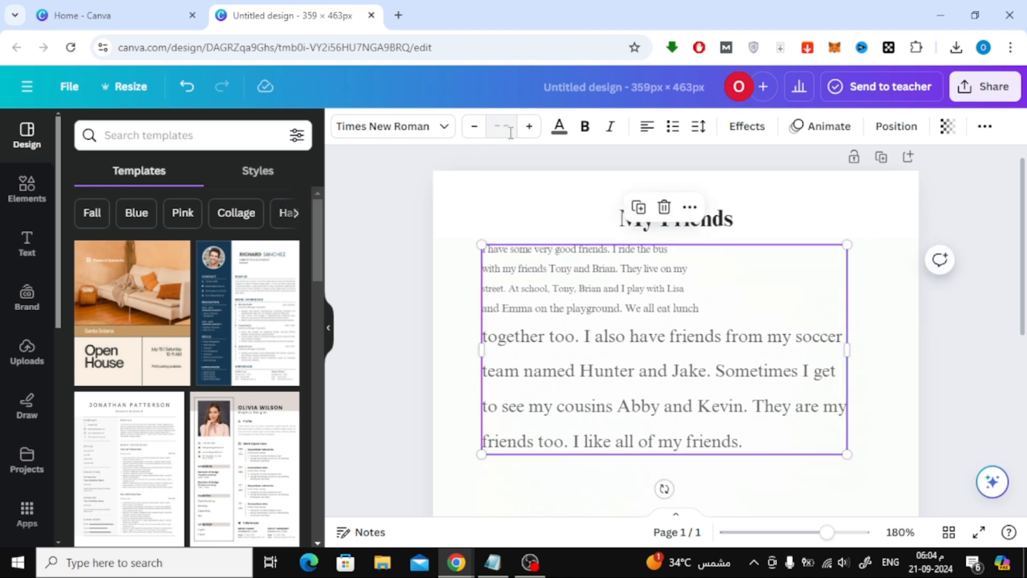
{"action": "left_click", "coordinate": [502, 127]}
{"action": "type", "text": "12"}
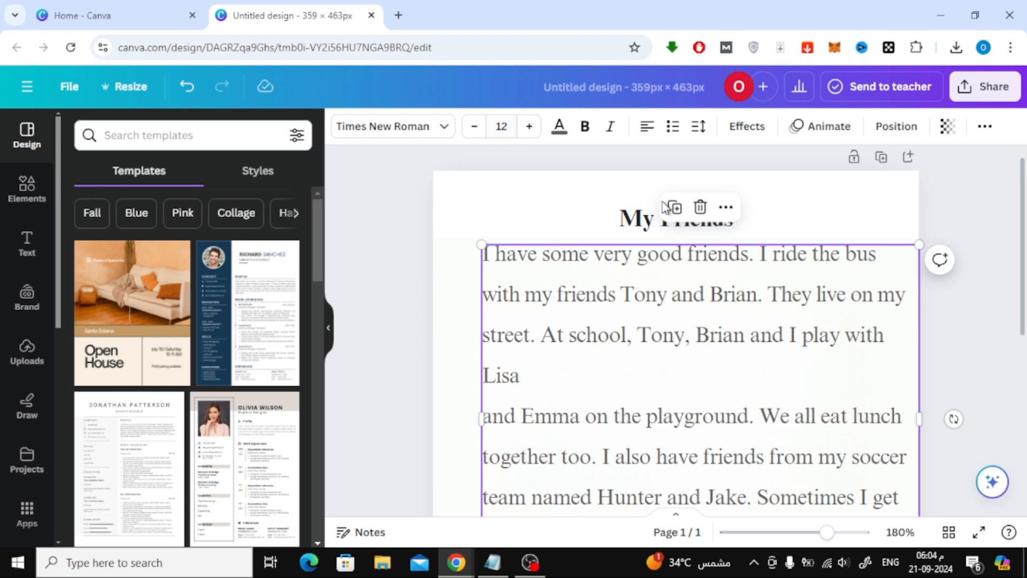
{"action": "mouse_move", "coordinate": [474, 127]}
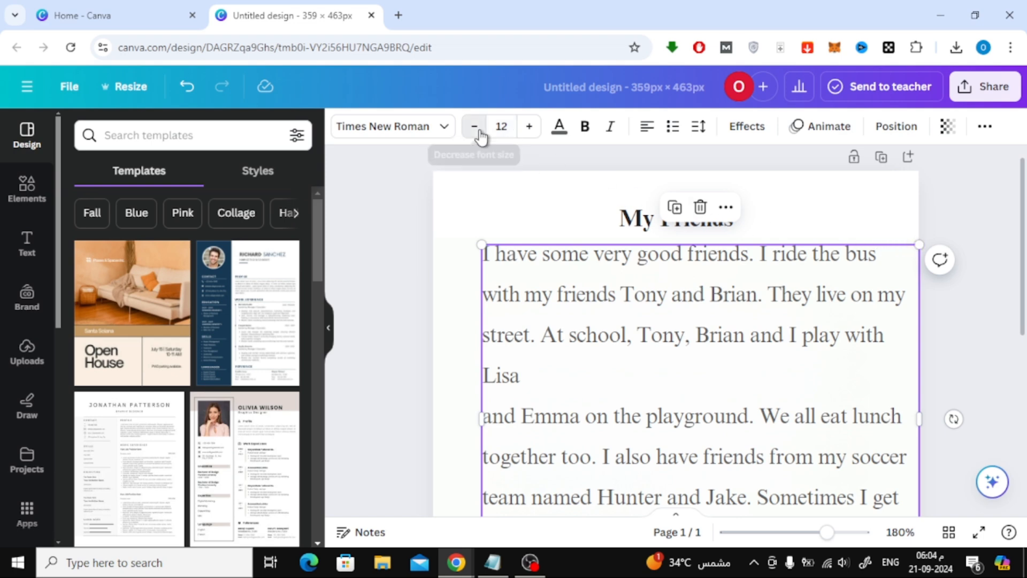
{"action": "left_click", "coordinate": [474, 126]}
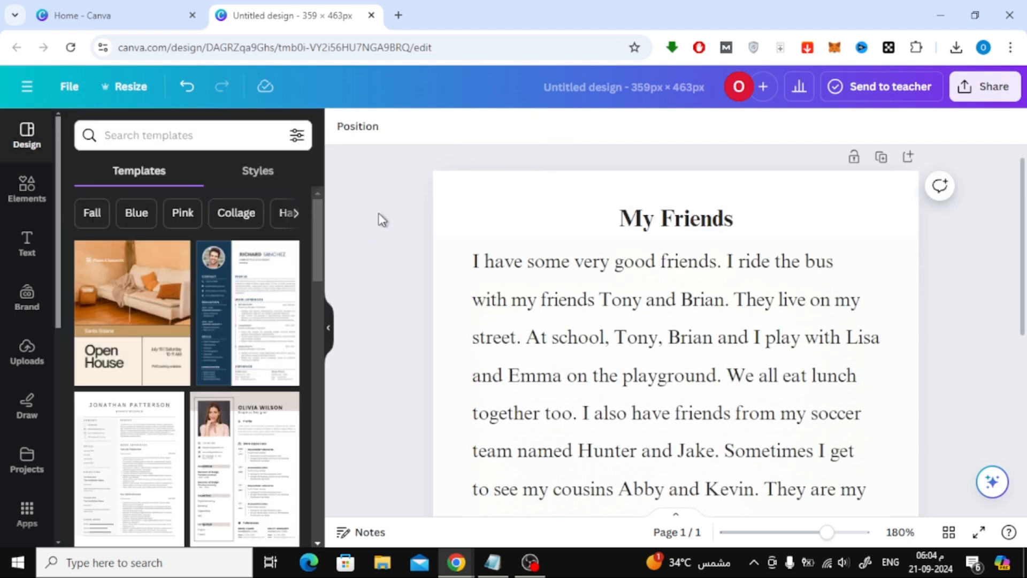
- Cycle the story paragraph's alignment back to left-aligned beneath the title
{"action": "left_click", "coordinate": [674, 218]}
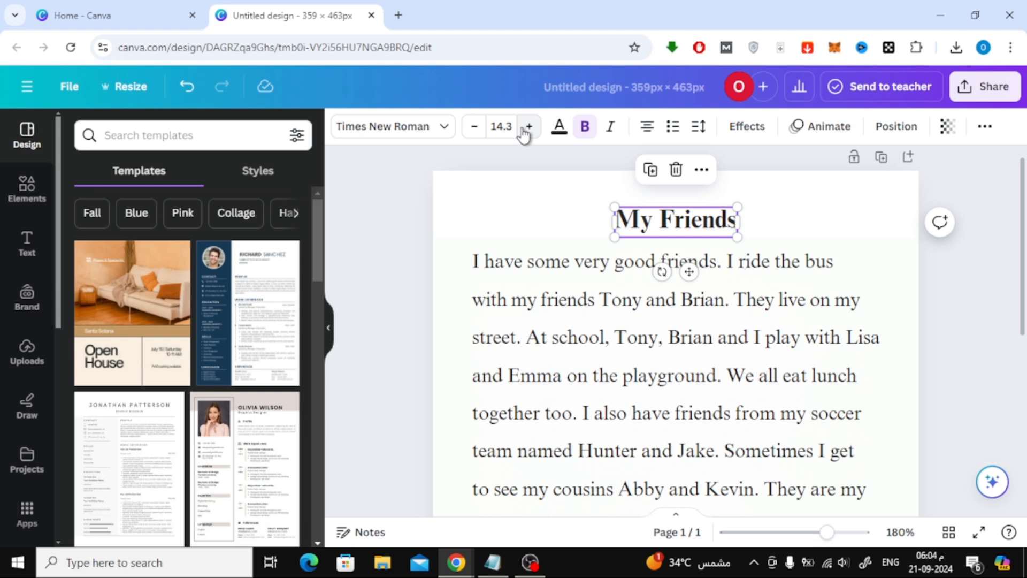
{"action": "left_click", "coordinate": [655, 262]}
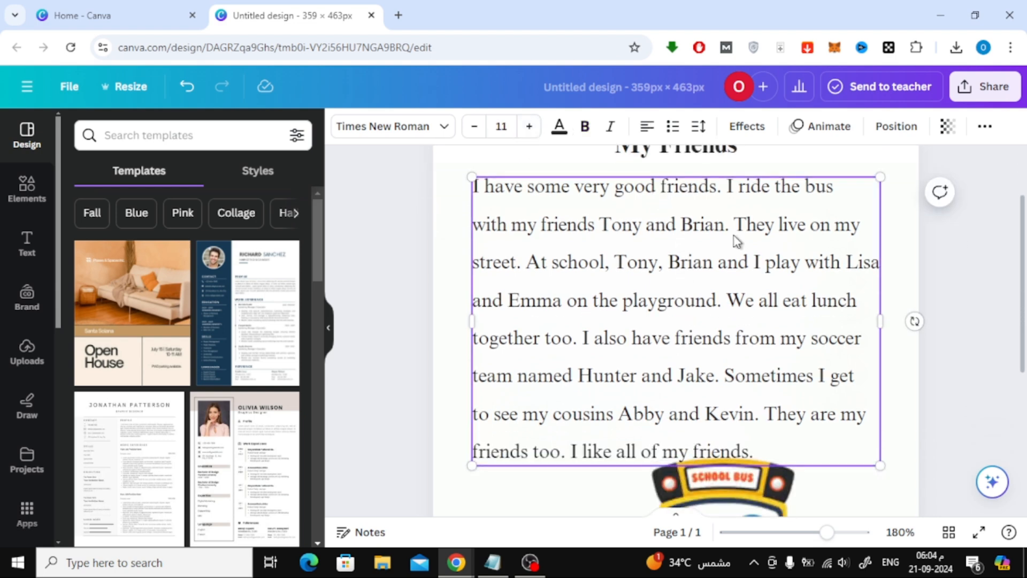
{"action": "left_click", "coordinate": [646, 126]}
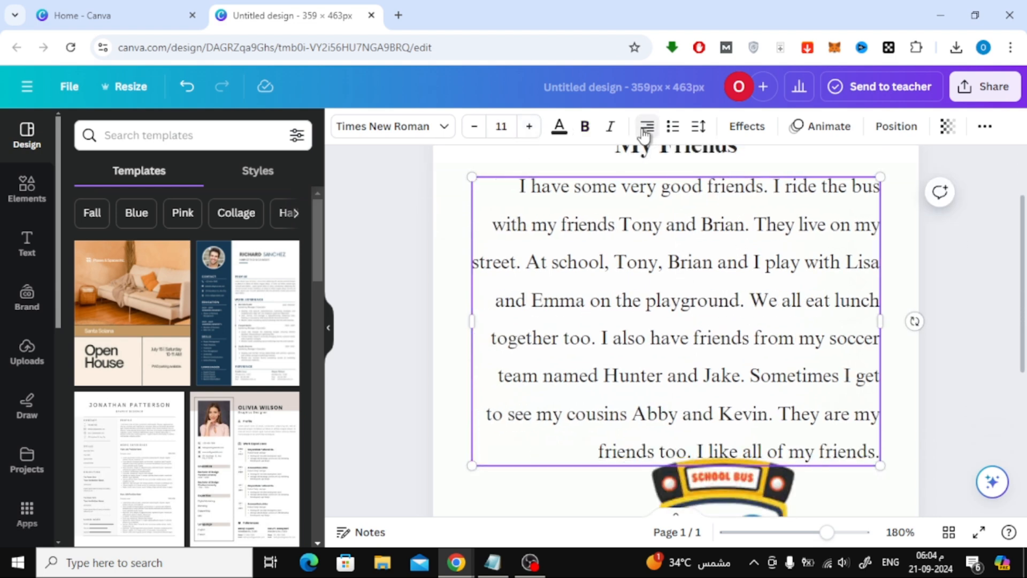
{"action": "left_click", "coordinate": [647, 126]}
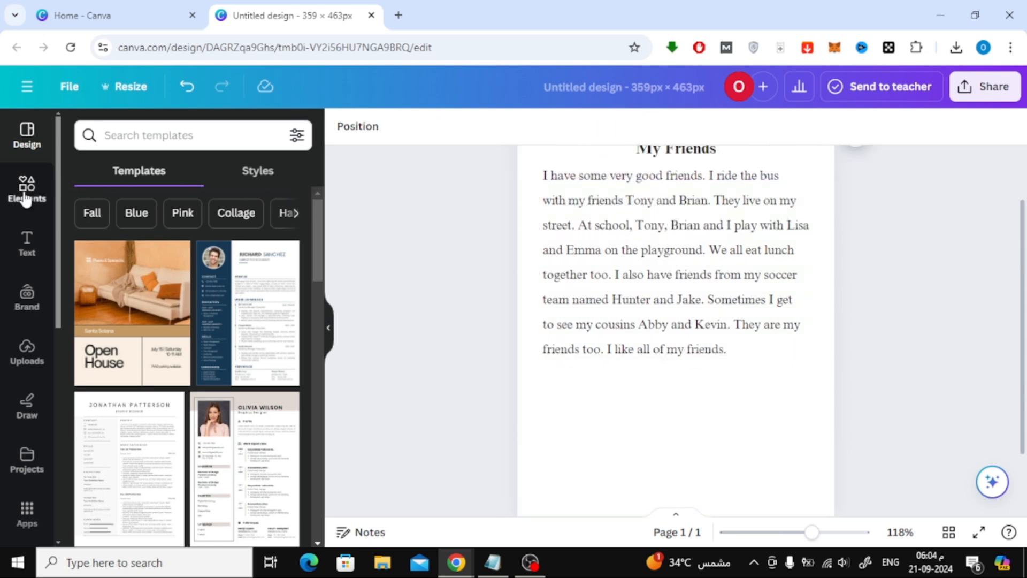
- Add the orange cartoon school bus with children from the Elements graphics
{"action": "left_click", "coordinate": [26, 190]}
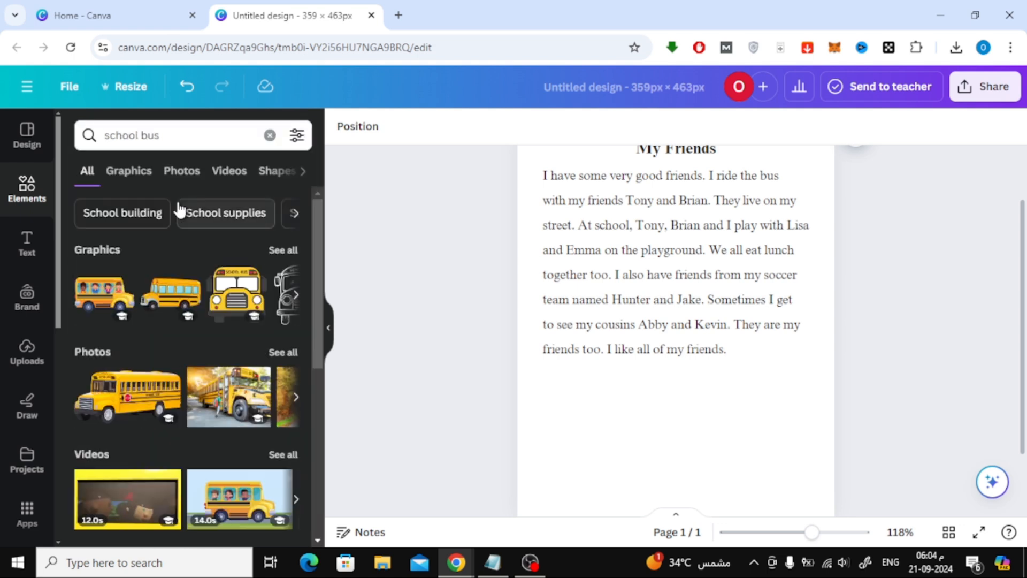
{"action": "left_click", "coordinate": [128, 171]}
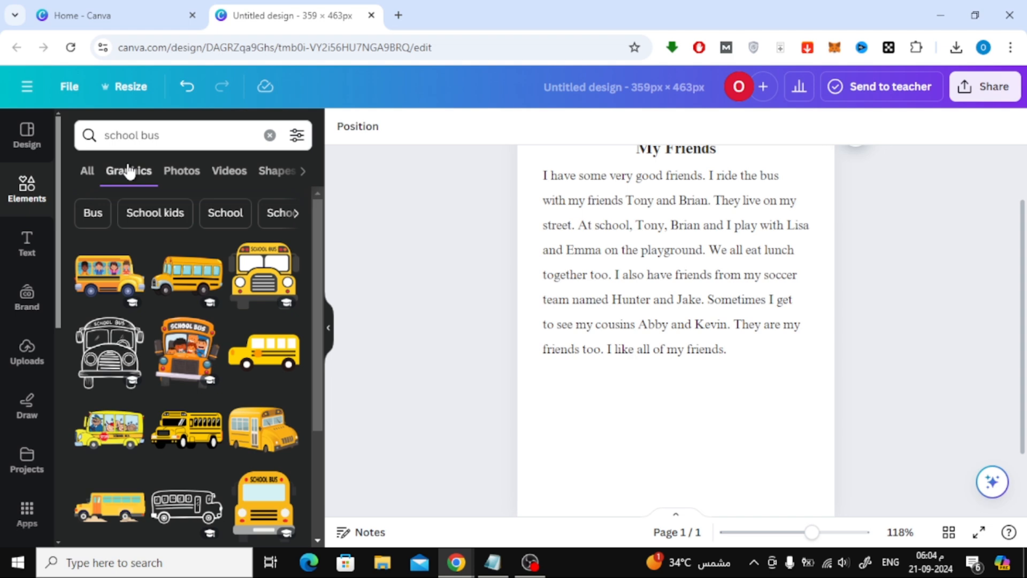
{"action": "left_click", "coordinate": [184, 352]}
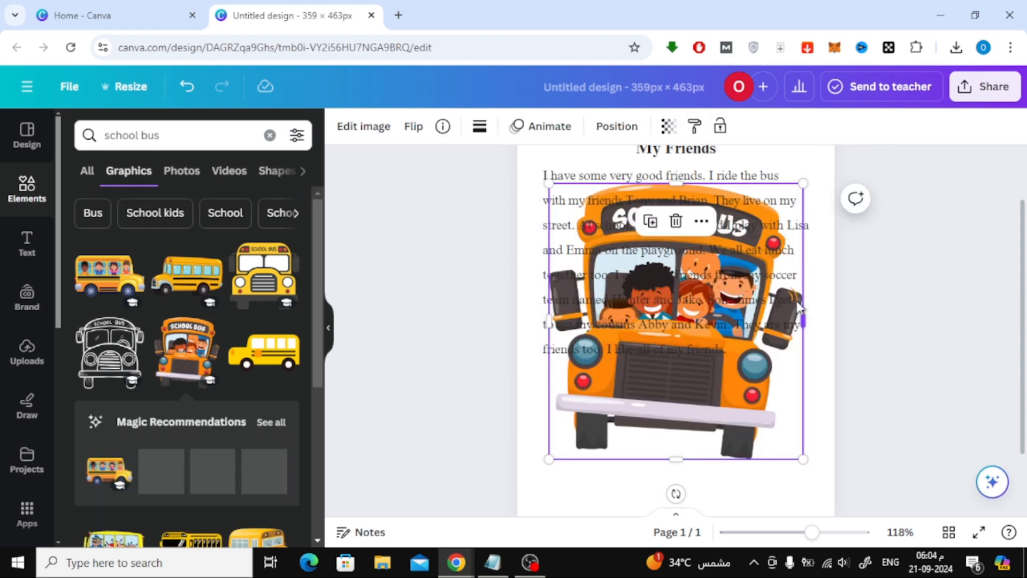
- Resize the school bus and centre it below the story paragraph
{"action": "left_click_drag", "start_coordinate": [803, 459], "coordinate": [655, 459]}
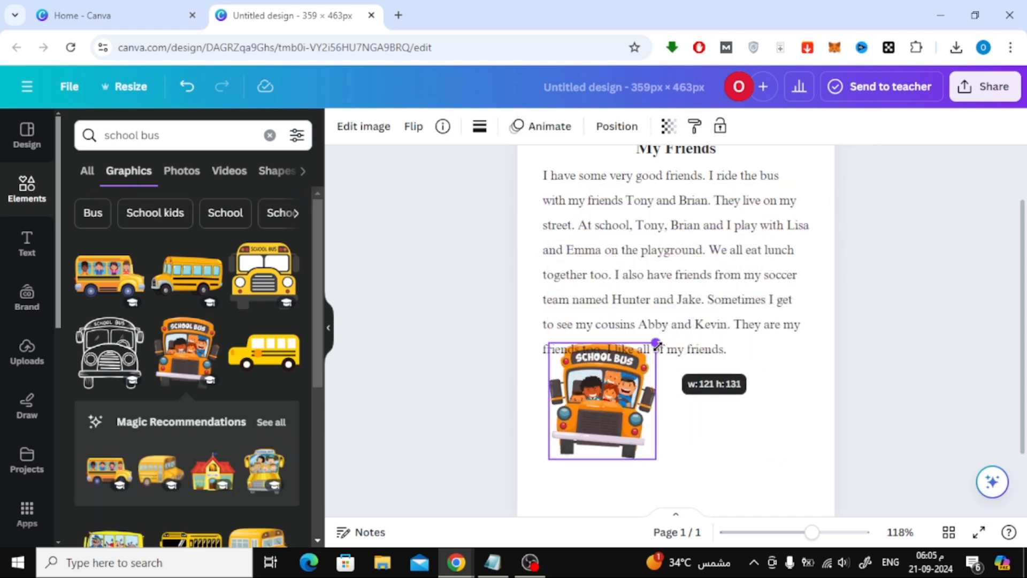
{"action": "left_click_drag", "start_coordinate": [600, 399], "coordinate": [667, 429]}
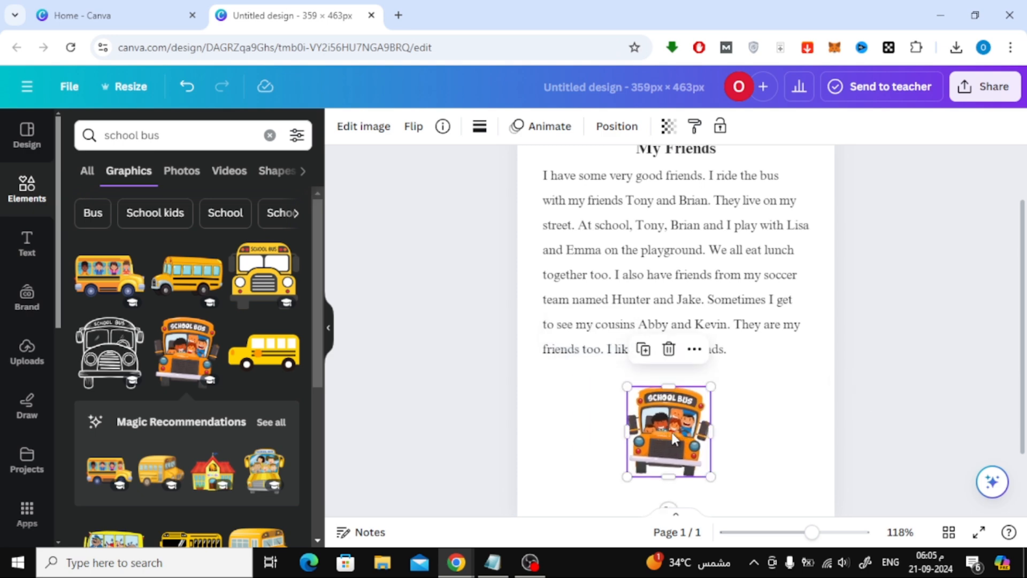
{"action": "left_click_drag", "start_coordinate": [715, 476], "coordinate": [714, 407]}
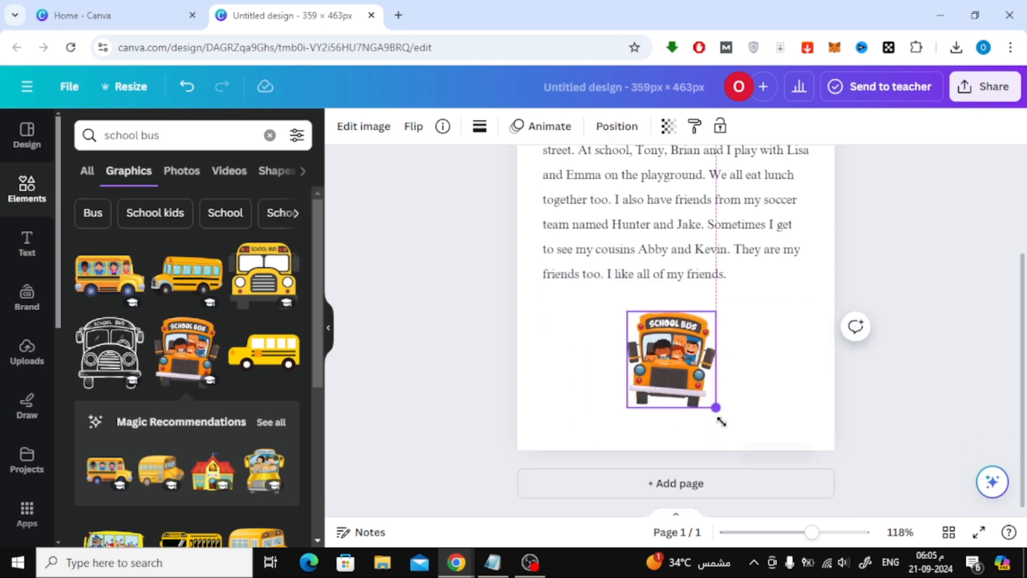
{"action": "left_click_drag", "start_coordinate": [716, 406], "coordinate": [732, 431]}
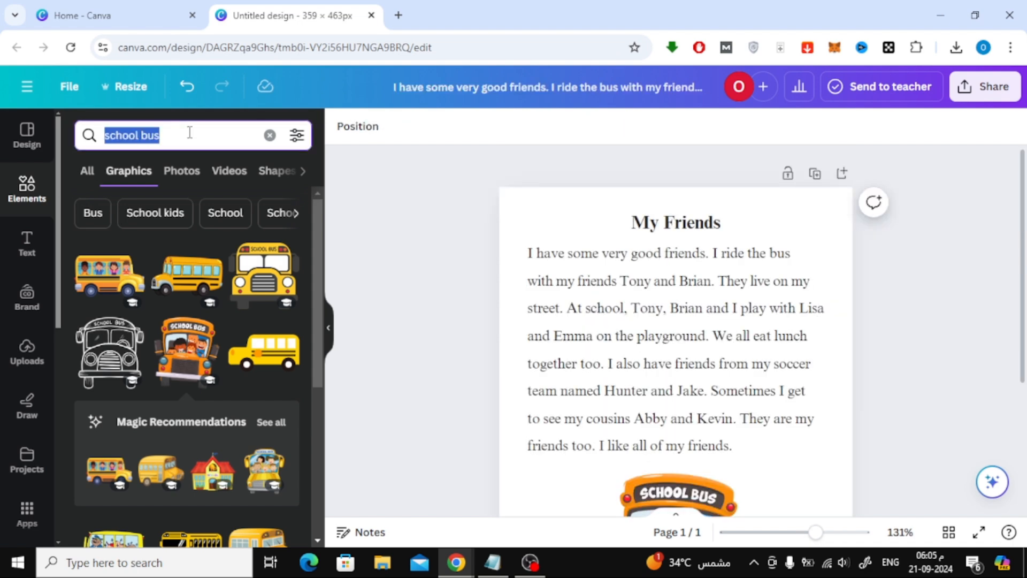
- Find a red curved arrow in Elements and place it, shrunk, beside the bus
{"action": "type", "text": "arrow"}
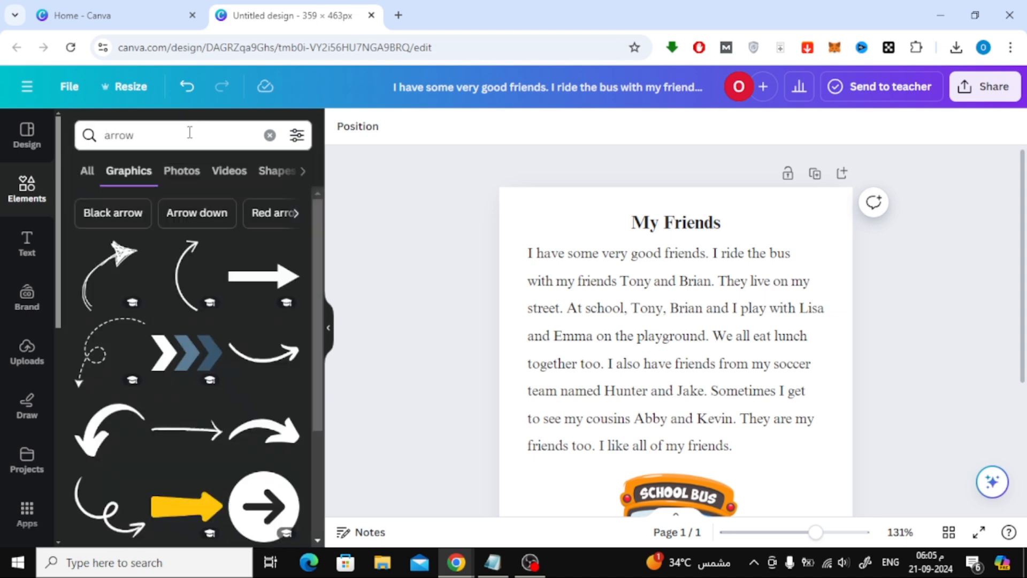
{"action": "scroll", "scroll_direction": "down", "scroll_amount": 3}
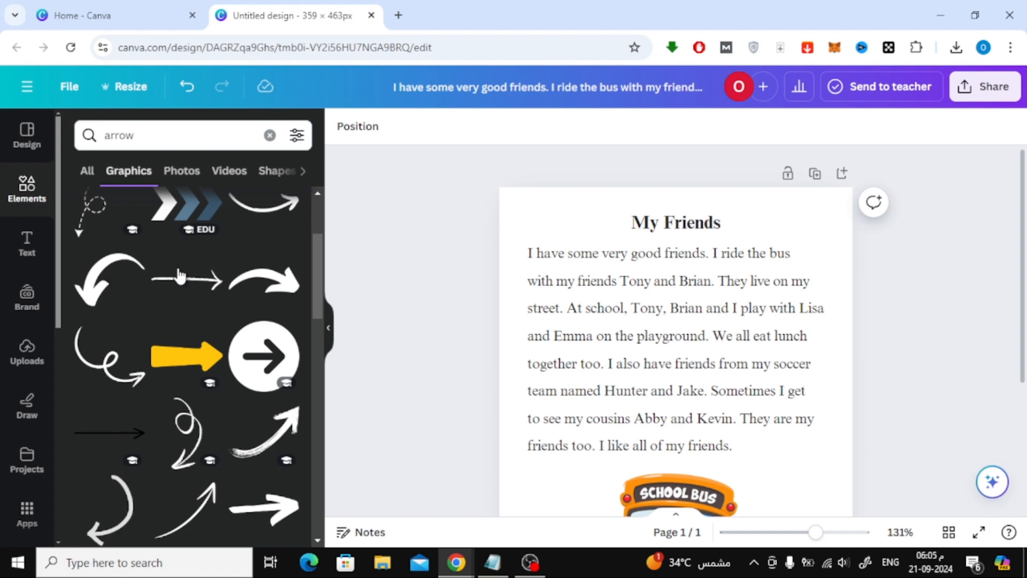
{"action": "scroll", "scroll_direction": "down", "scroll_amount": 3}
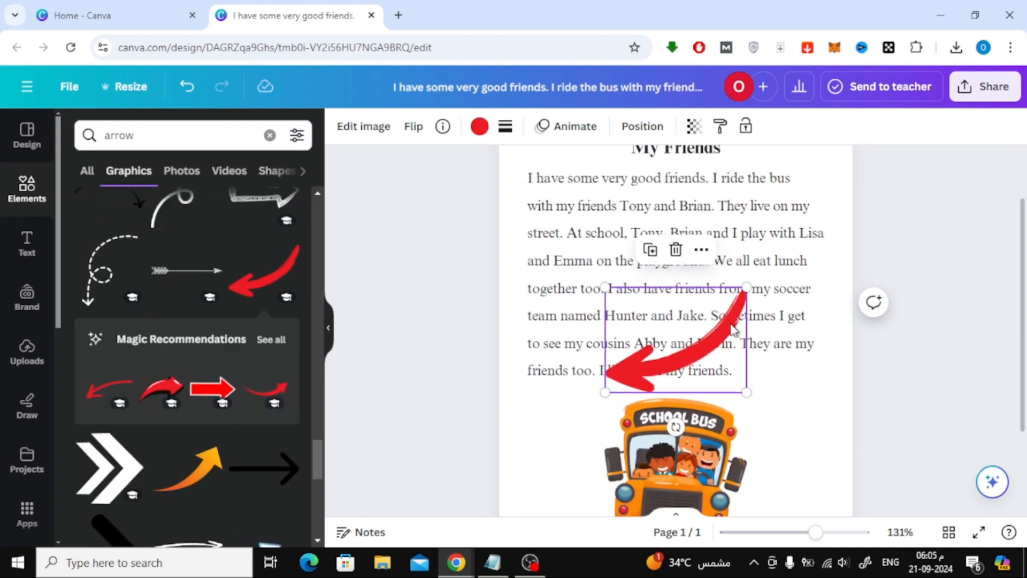
{"action": "scroll", "scroll_direction": "down", "scroll_amount": 3}
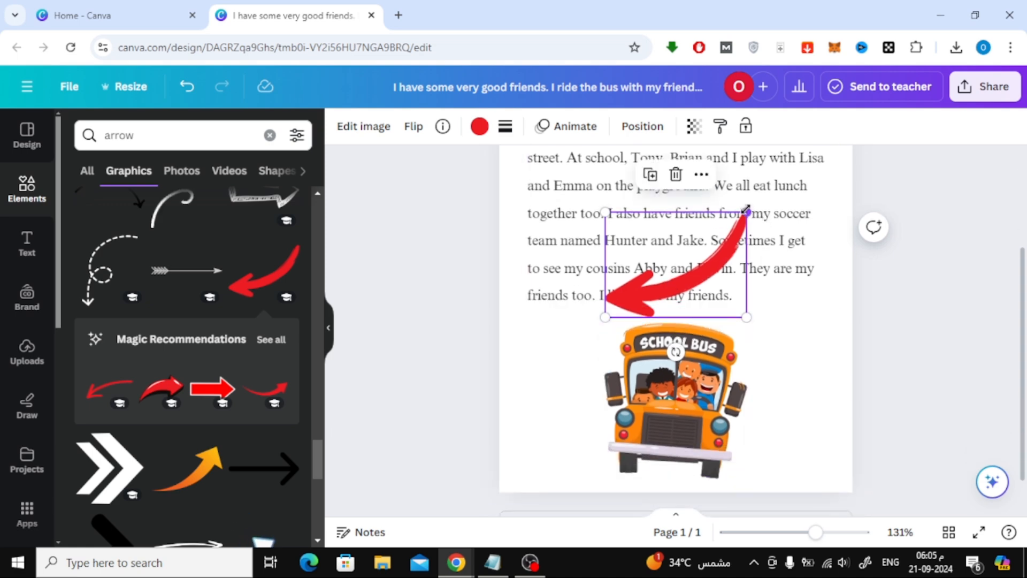
{"action": "left_click_drag", "start_coordinate": [675, 262], "coordinate": [780, 331]}
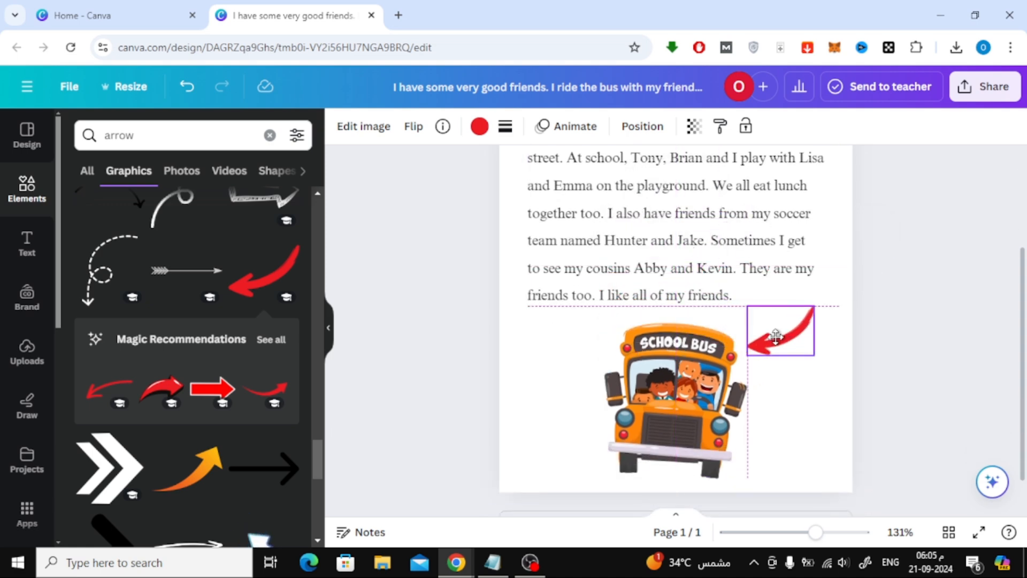
{"action": "left_click", "coordinate": [780, 331]}
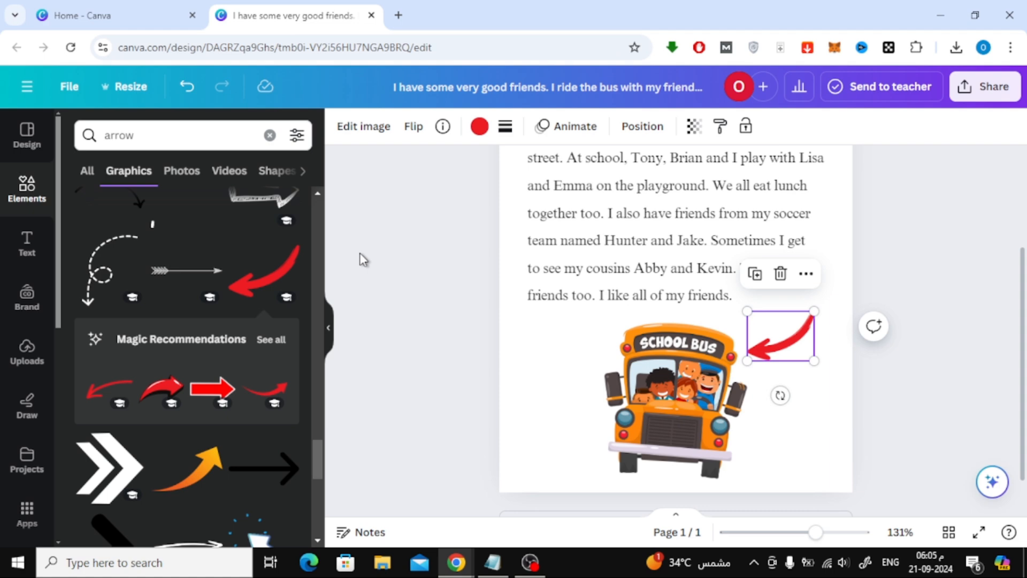
{"action": "left_click", "coordinate": [270, 136]}
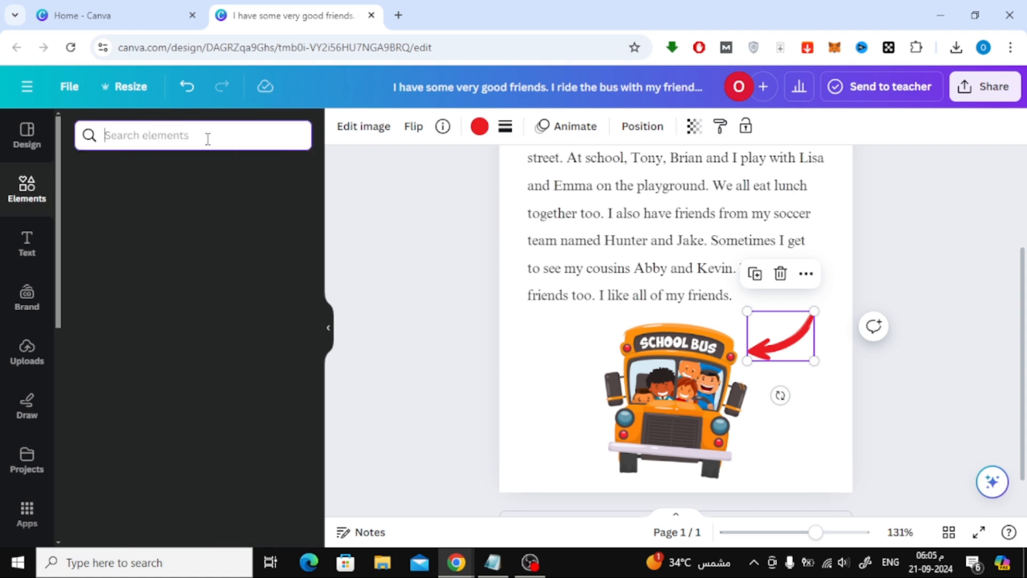
- Add a rounded square with a solid outline and no fill around the story's last line
{"action": "left_click", "coordinate": [193, 136]}
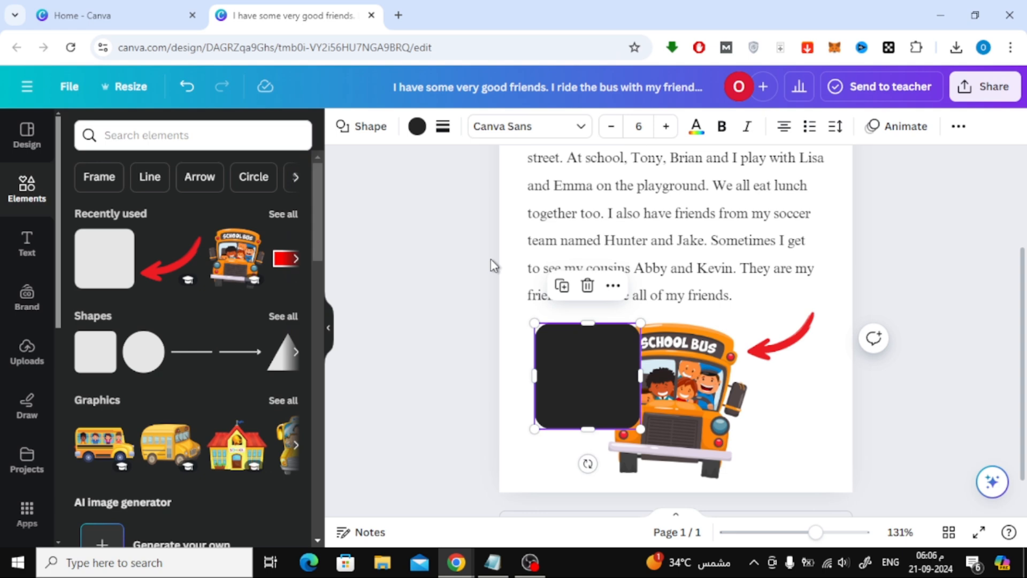
{"action": "left_click", "coordinate": [442, 127]}
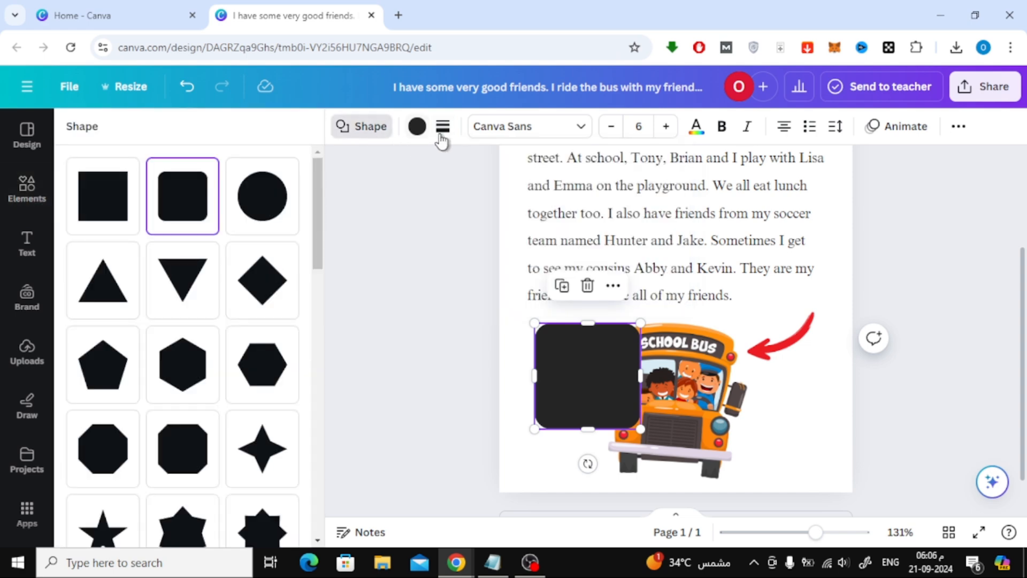
{"action": "left_click", "coordinate": [442, 127]}
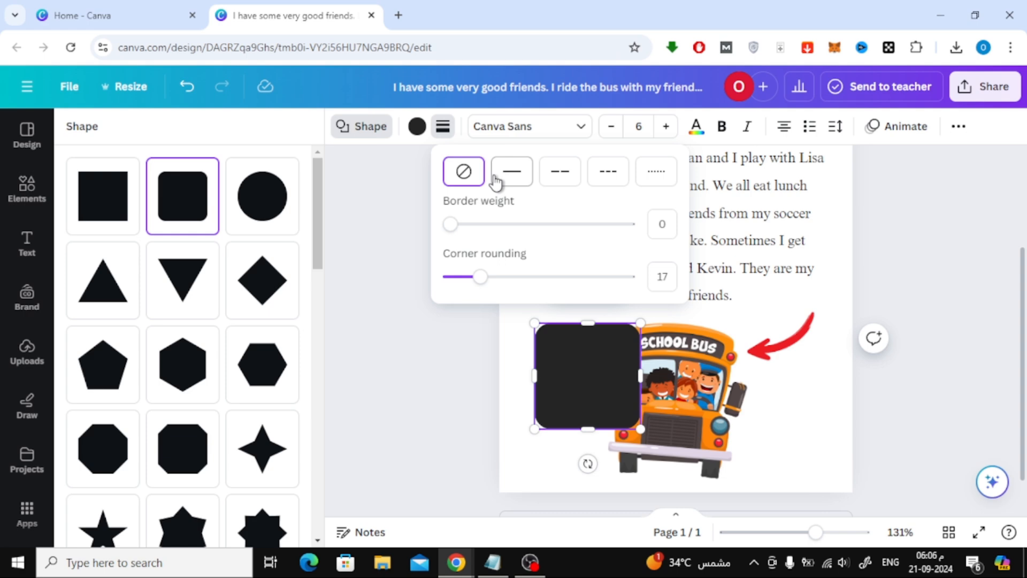
{"action": "left_click", "coordinate": [512, 171]}
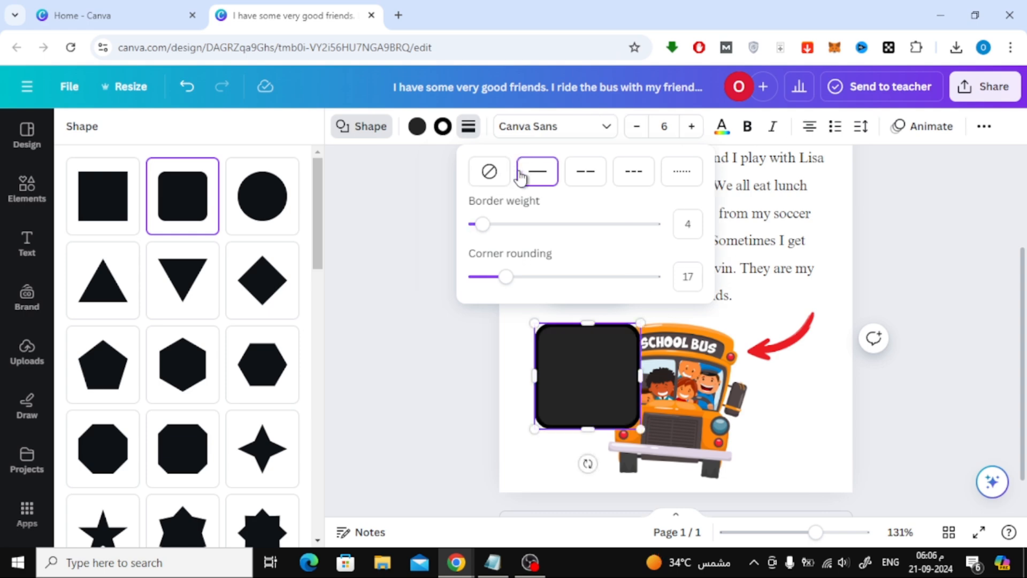
{"action": "left_click", "coordinate": [416, 126]}
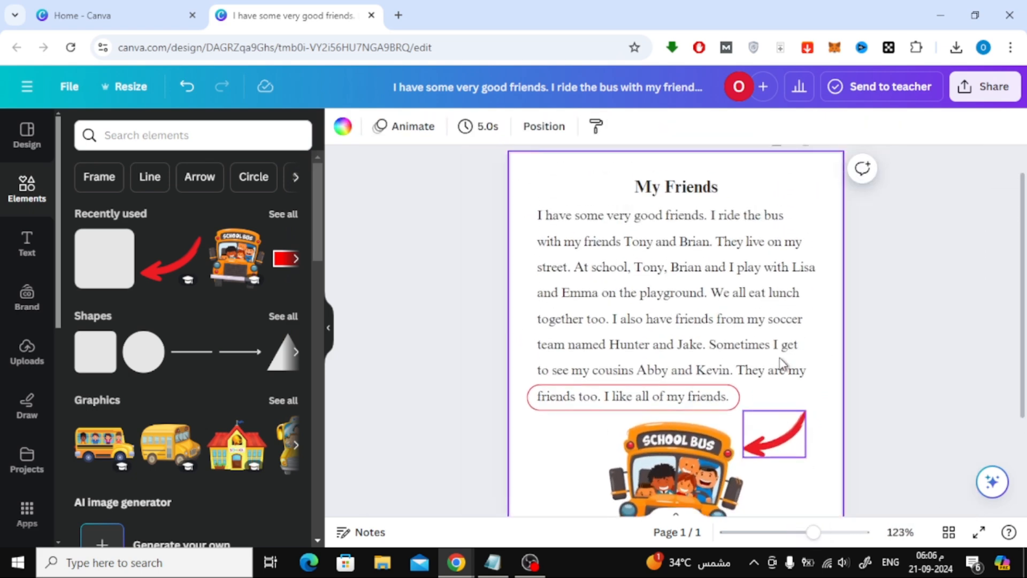
- Bring up the design's download settings via Share, with PNG as the file type
{"action": "scroll", "scroll_direction": "down", "scroll_amount": 3}
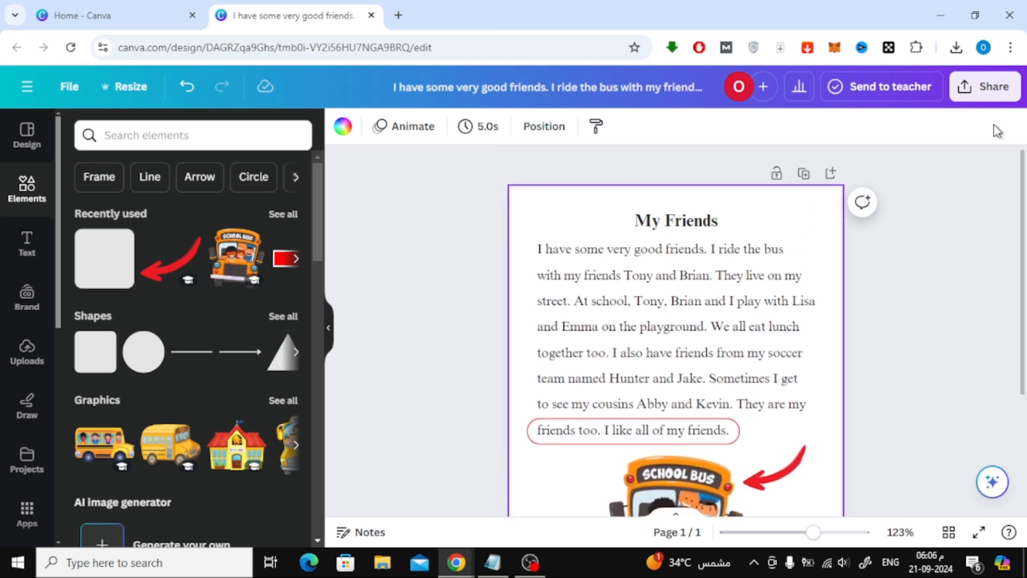
{"action": "left_click", "coordinate": [985, 86]}
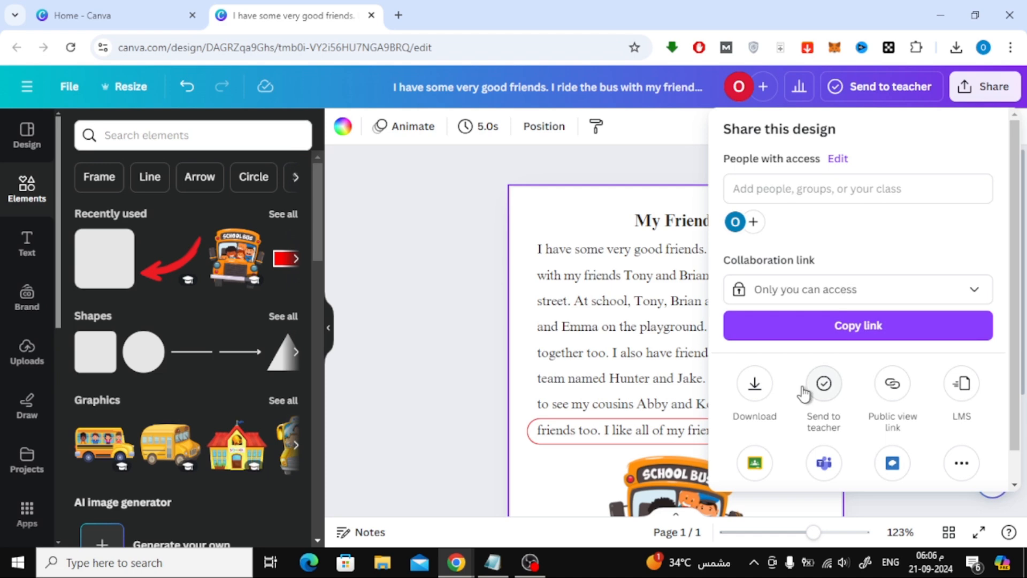
{"action": "left_click", "coordinate": [754, 383]}
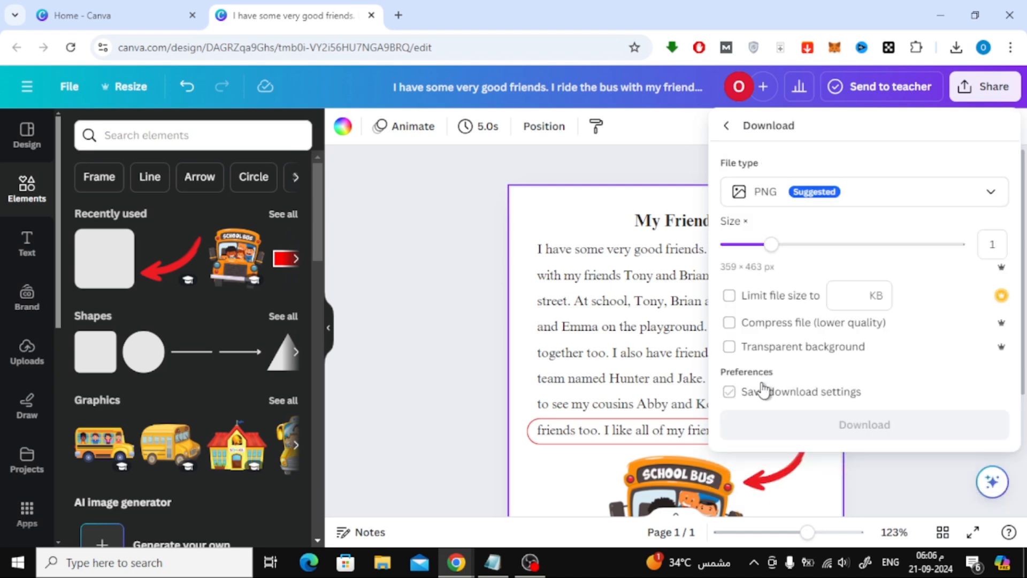